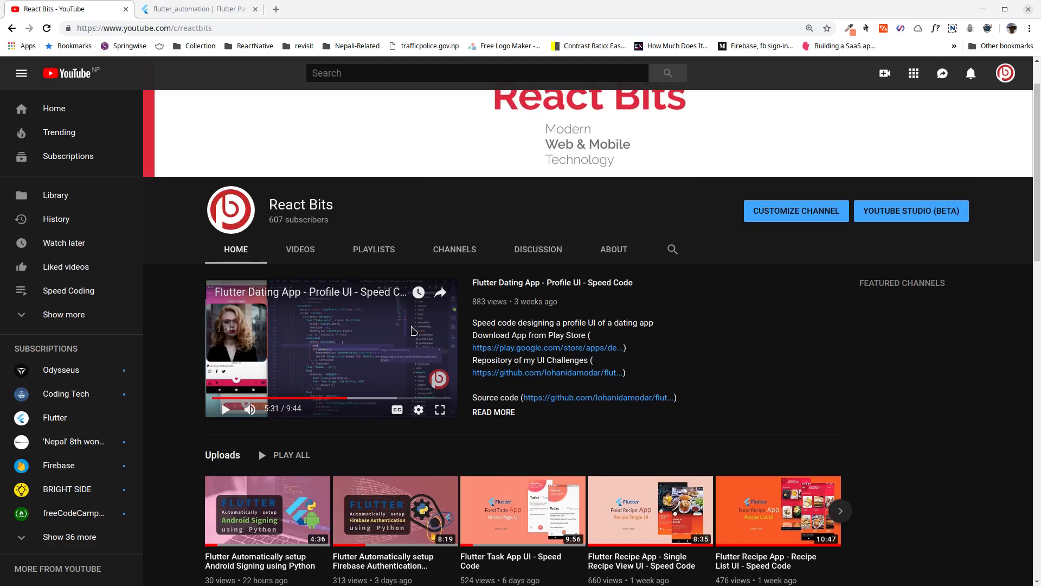
mouse_move(414, 334)
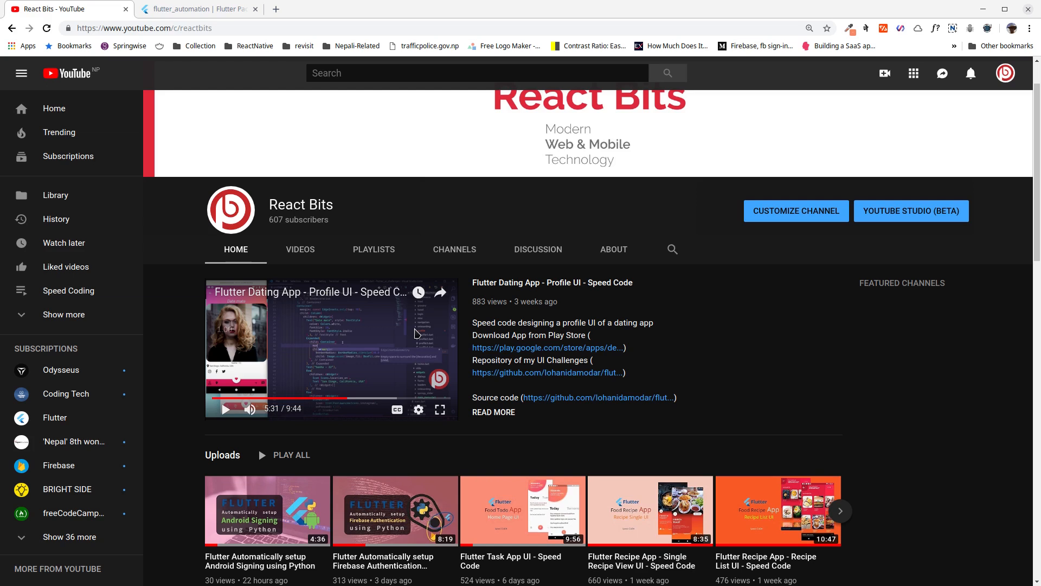
mouse_move(662, 322)
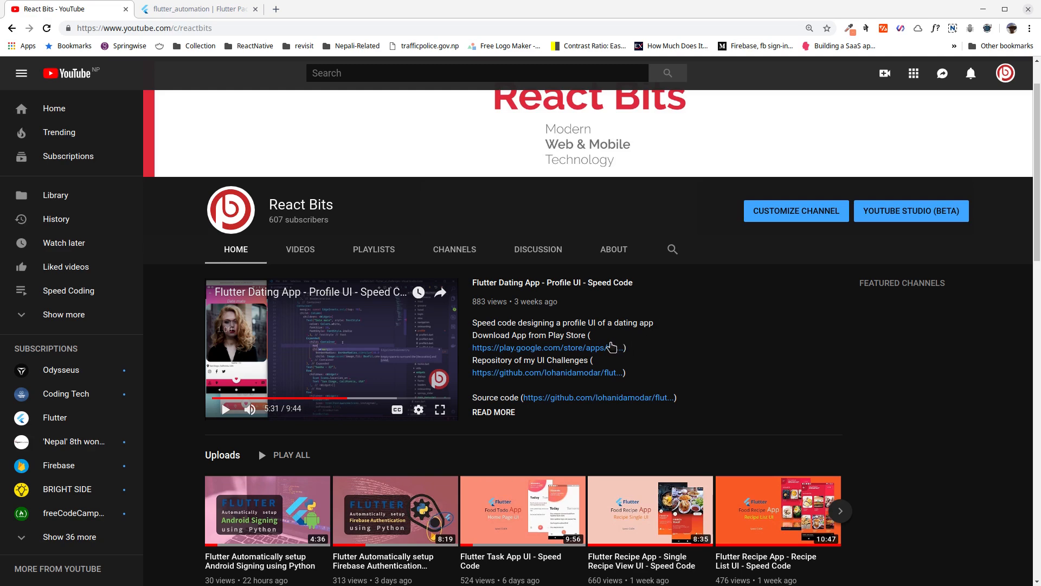
Switch to the pub.dev tab showing flutter_automation 1.1.2's Installing instructions.
click(198, 9)
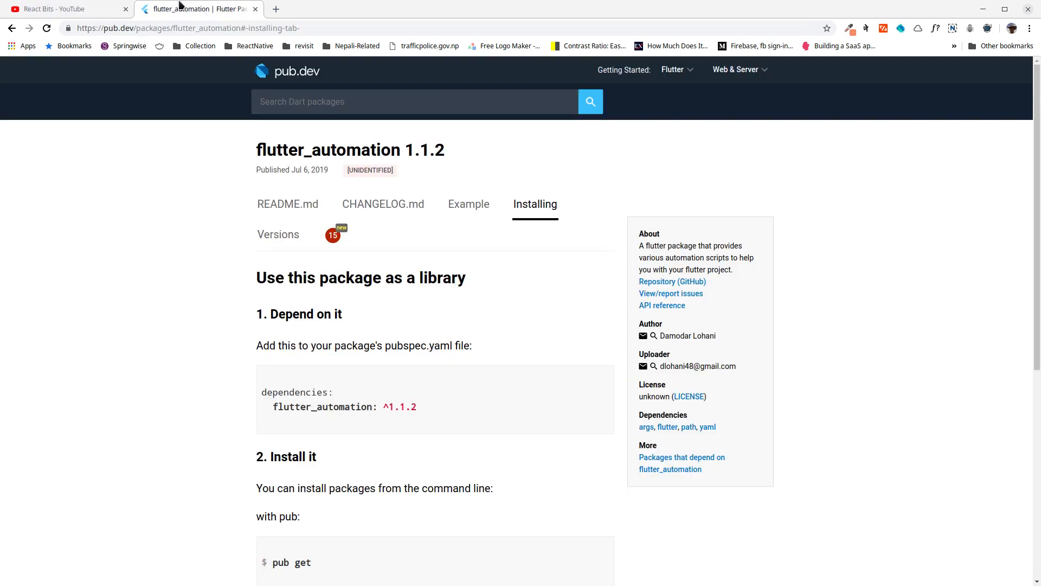
mouse_move(554, 325)
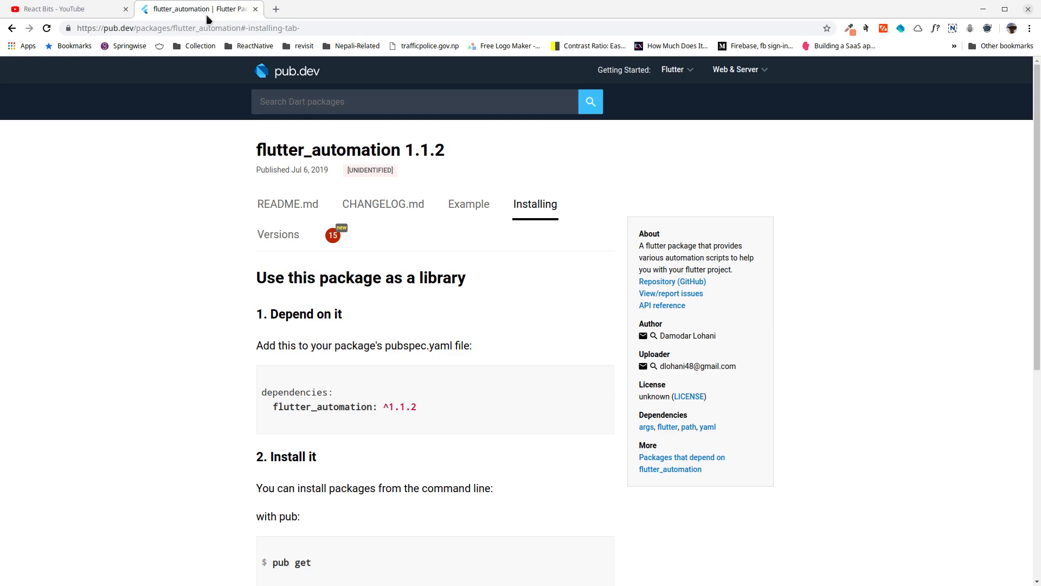
mouse_move(569, 284)
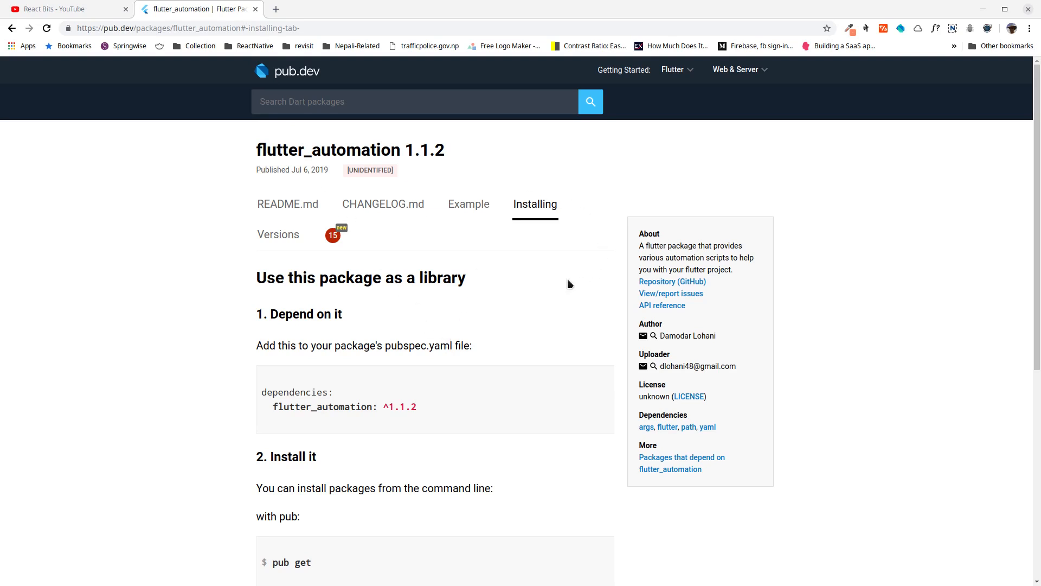
mouse_move(429, 413)
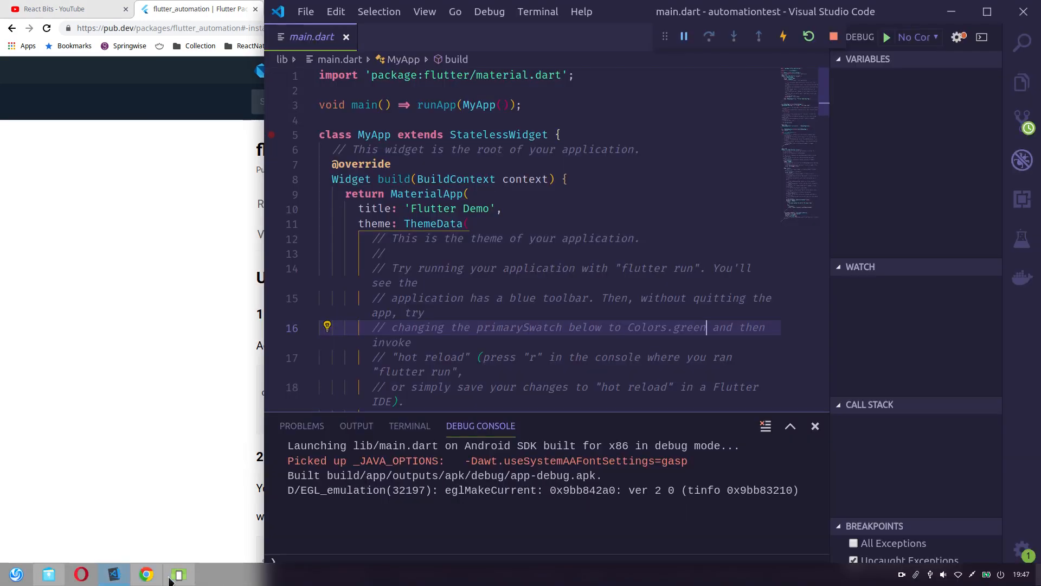
Bring up the running demo app and tap its counter button.
click(177, 574)
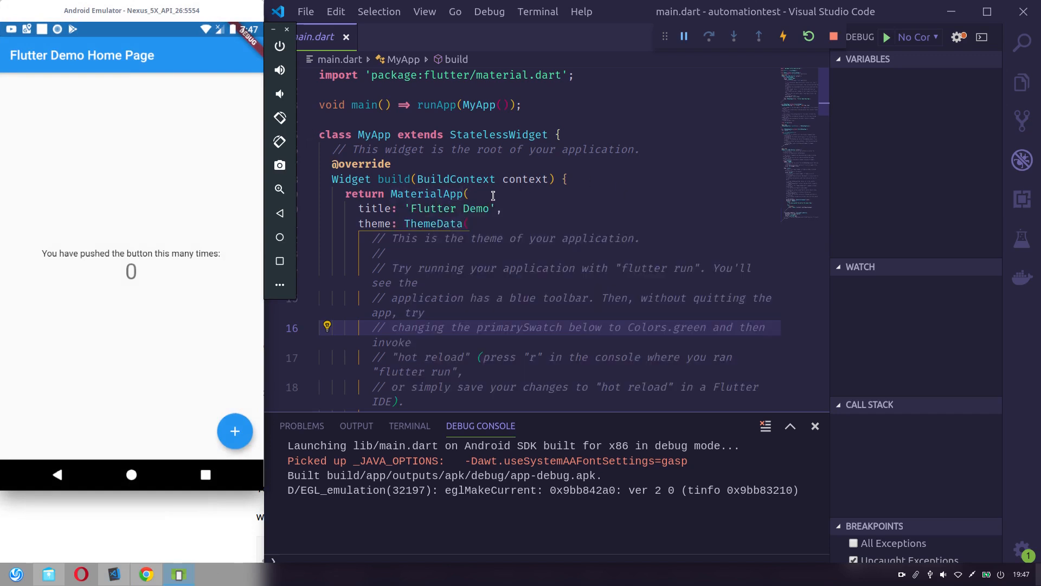
click(235, 431)
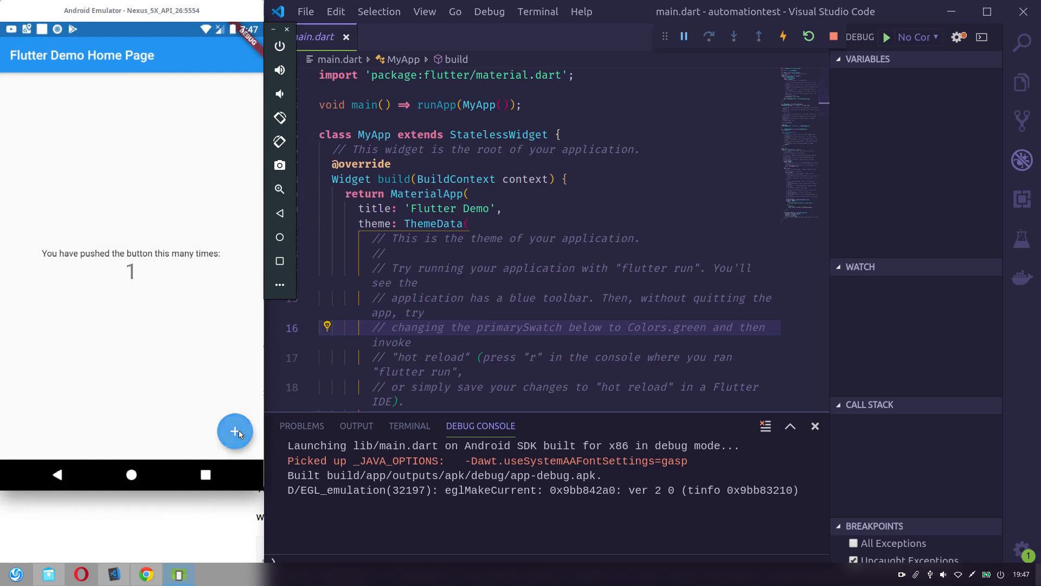
click(234, 431)
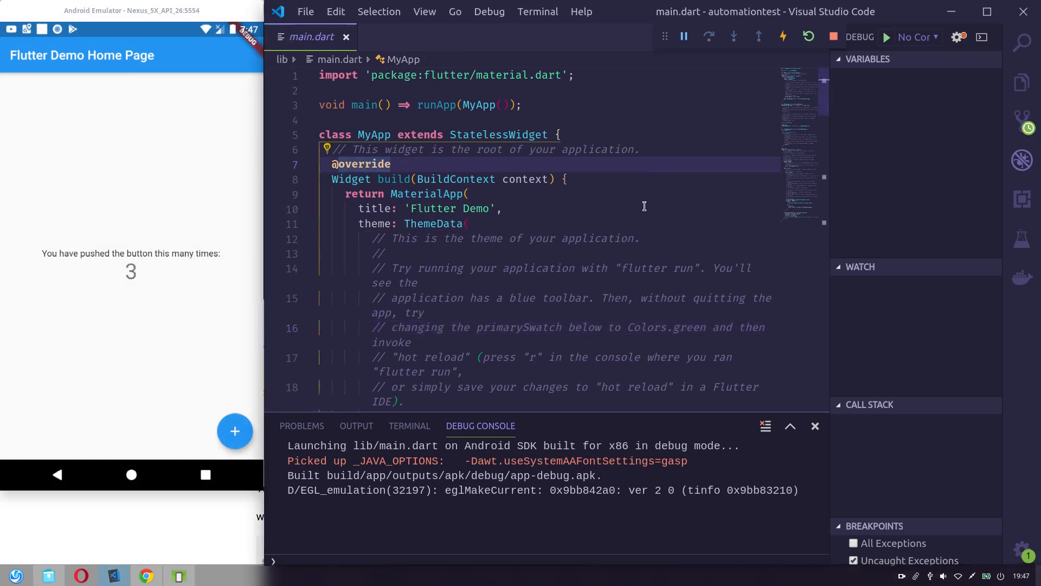
Add flutter_automation: ^1.1.2 under dev_dependencies in pubspec.yaml and get packages.
text(pub)
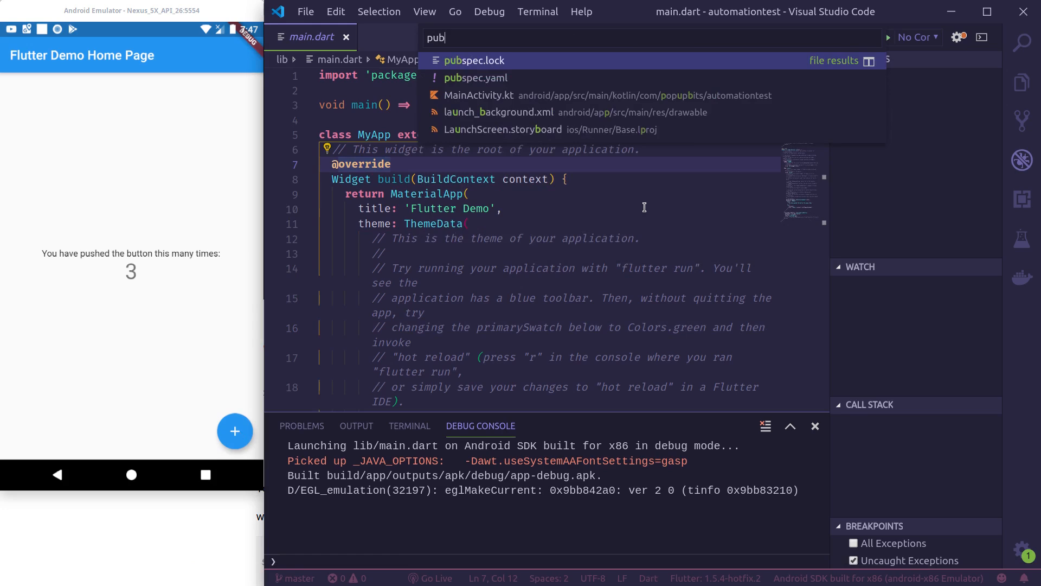
click(476, 77)
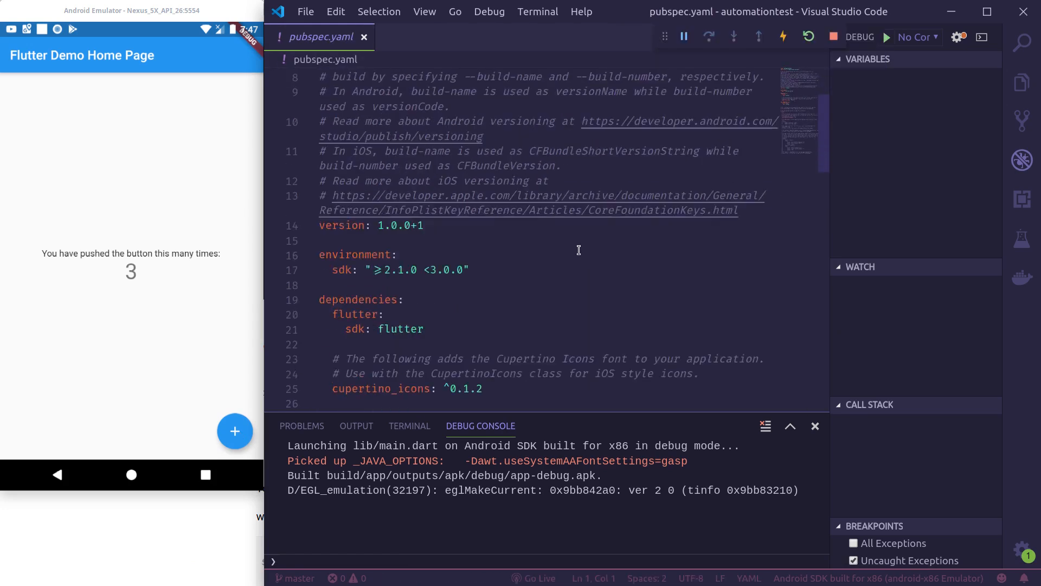
scroll(down, 3)
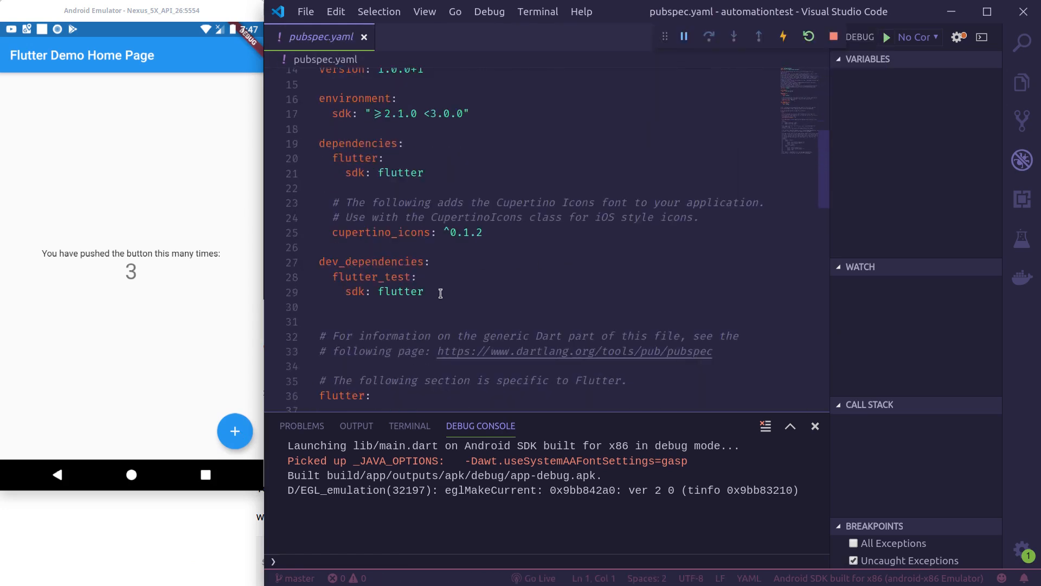
text(flutter_automation: ^1.1.2)
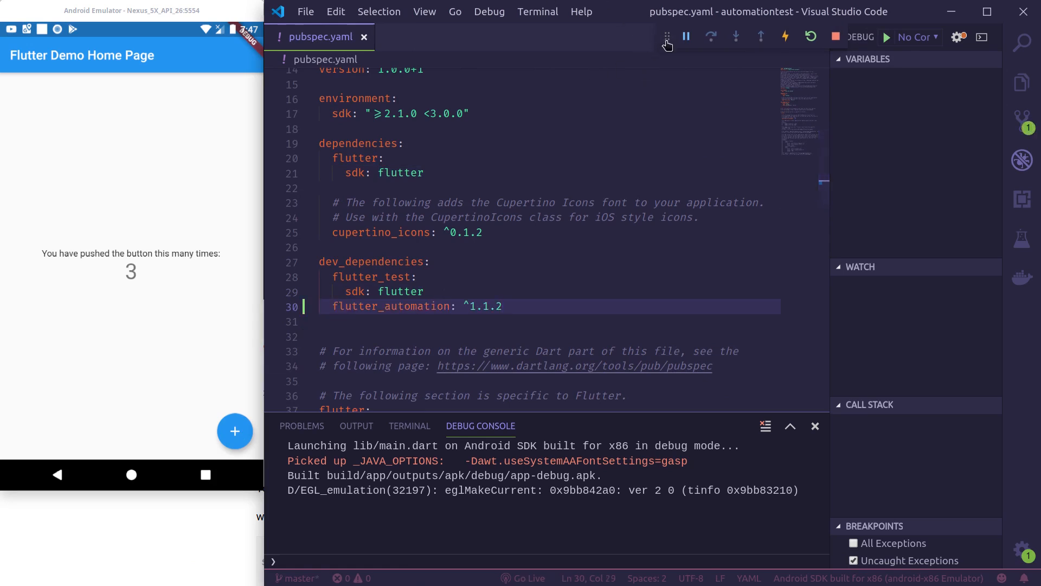
click(716, 36)
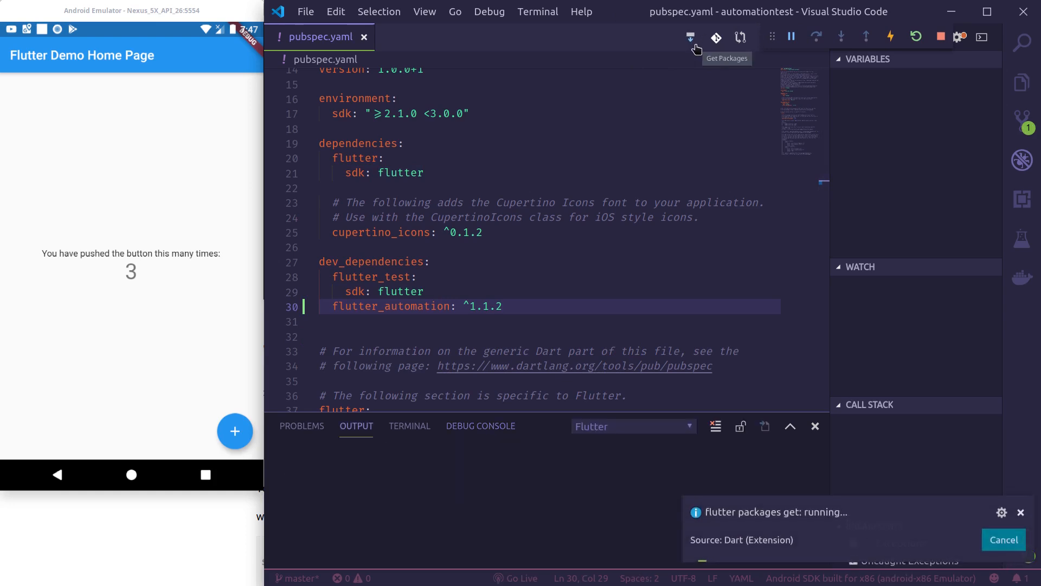
click(690, 36)
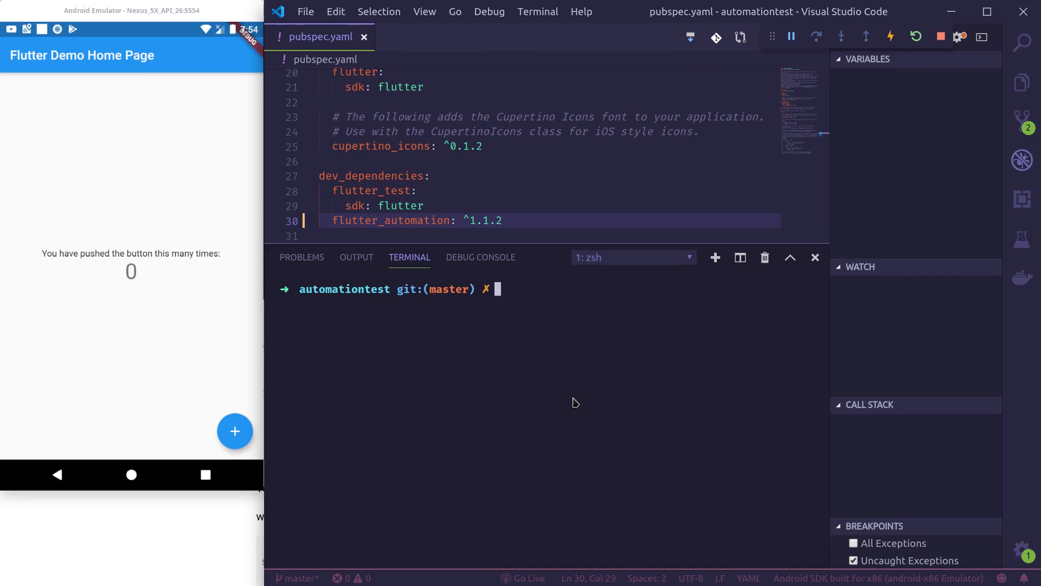
Run 'flutter pub pub run flutter_automation --help' in the terminal, then run it again.
text(flutter pub pub run flutter_automation --help)
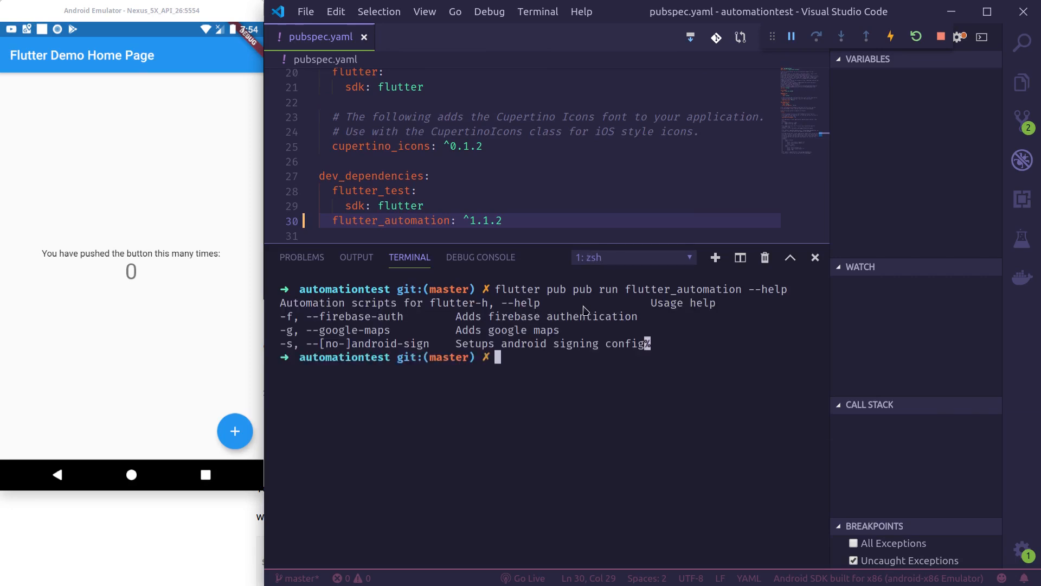
mouse_move(350, 334)
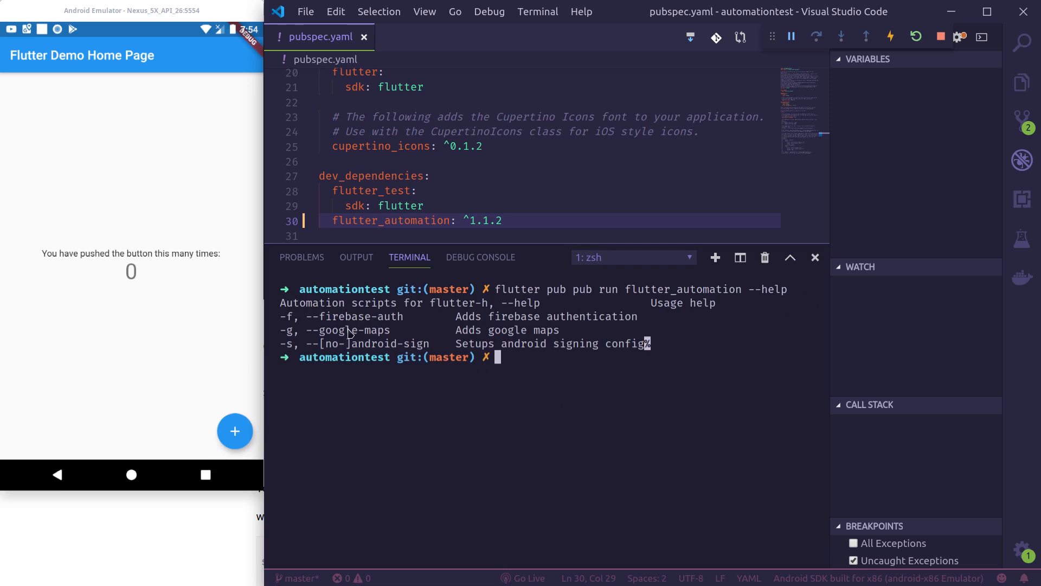
mouse_move(322, 346)
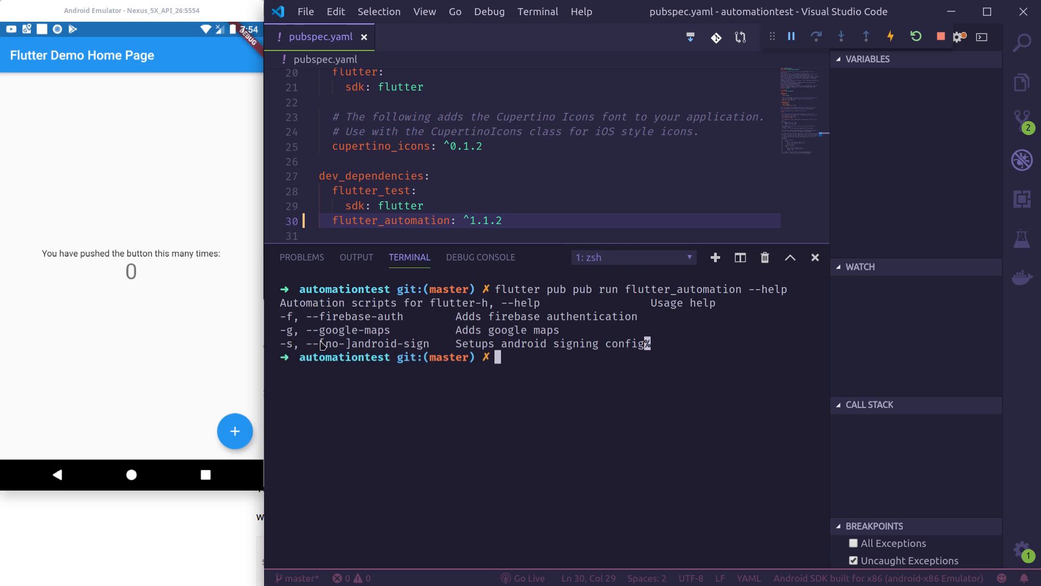
mouse_move(596, 393)
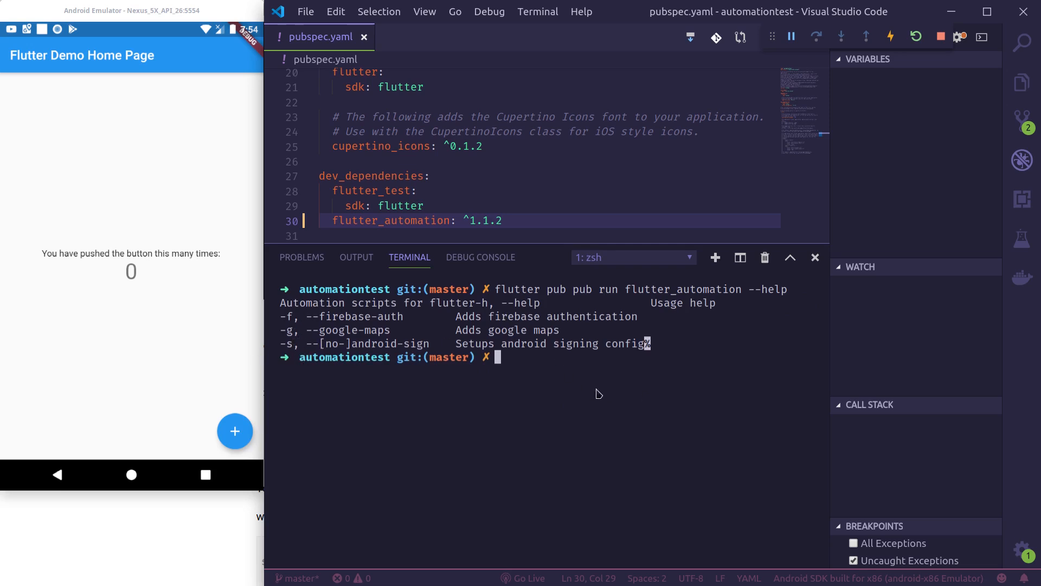
mouse_move(618, 374)
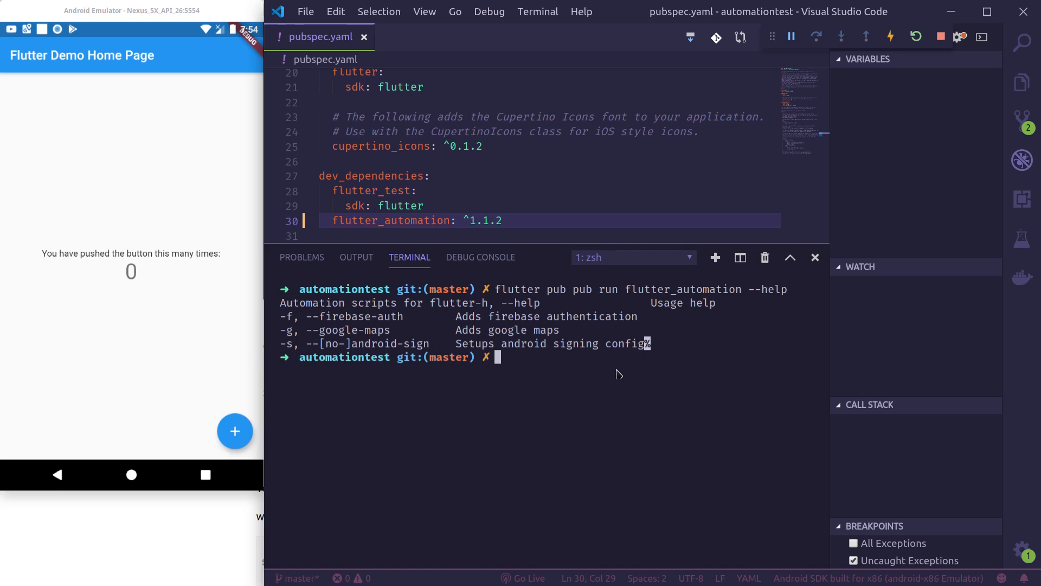
mouse_move(501, 444)
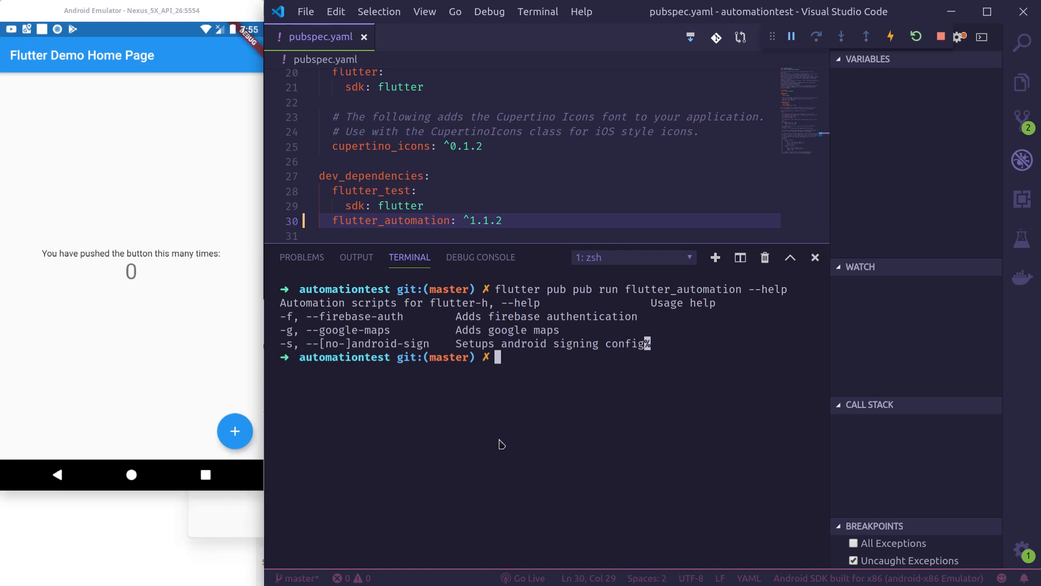
text(flutter pub pub run flutter_automation --help)
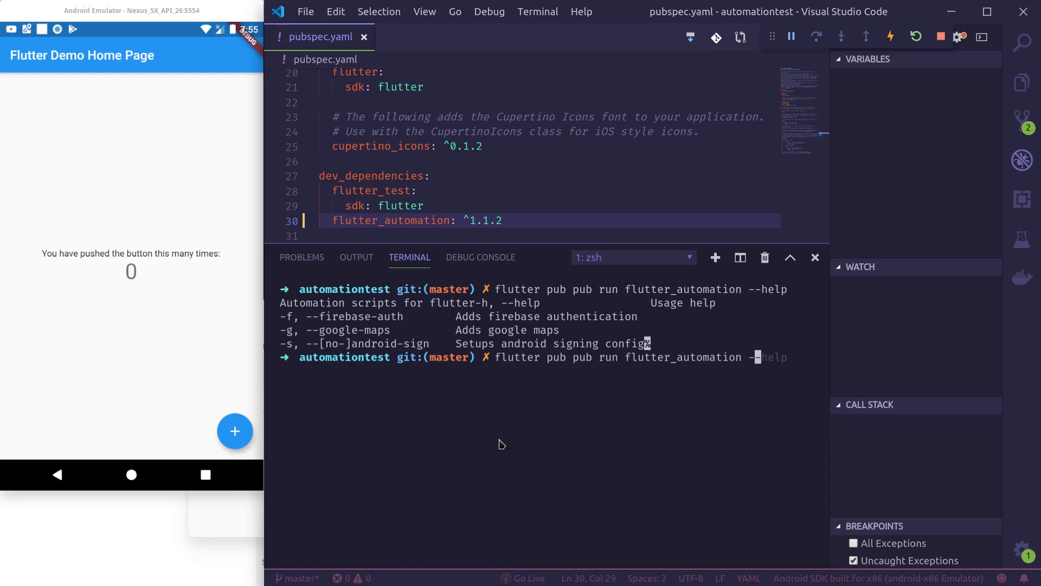
Run flutter_automation with -f, answering prompts with alias automationtest and the key passwords.
text(-f -s)
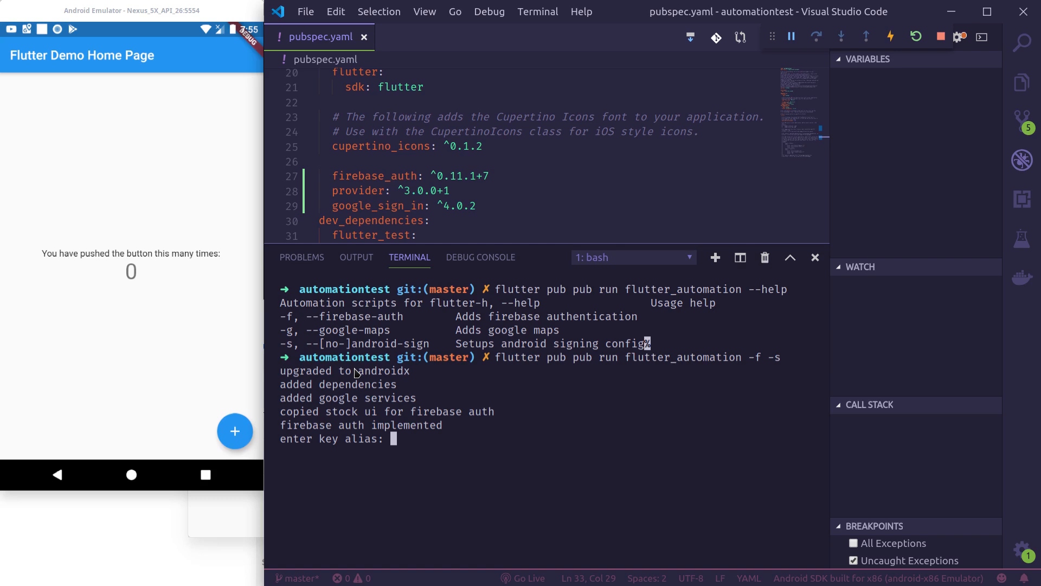
mouse_move(517, 408)
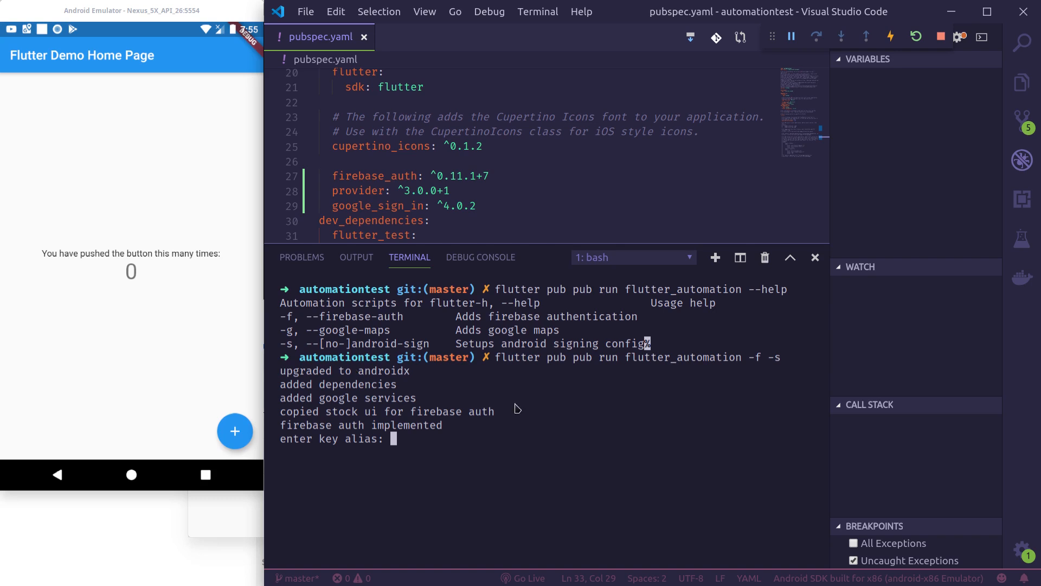
mouse_move(413, 422)
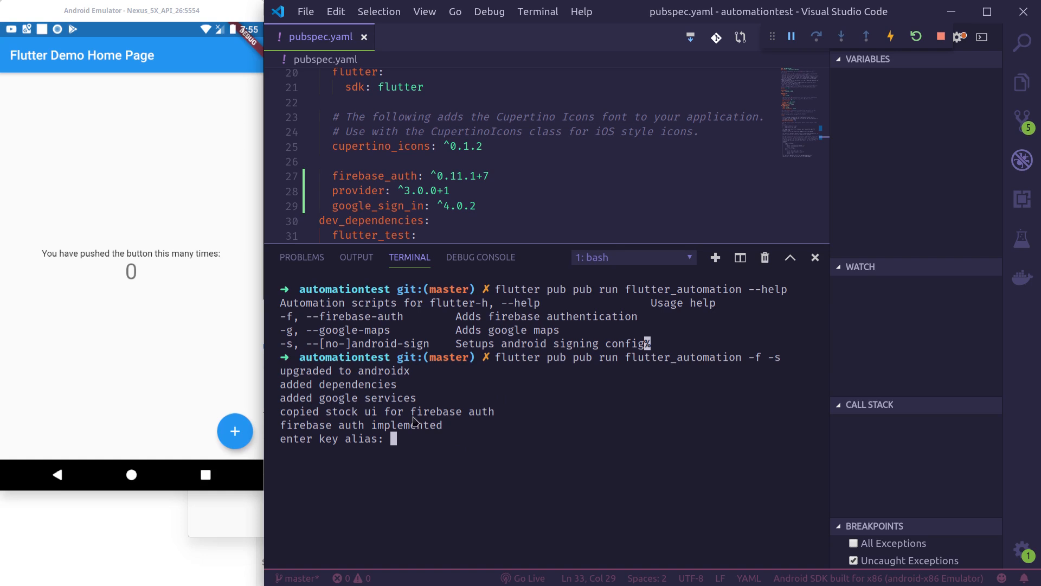
mouse_move(465, 457)
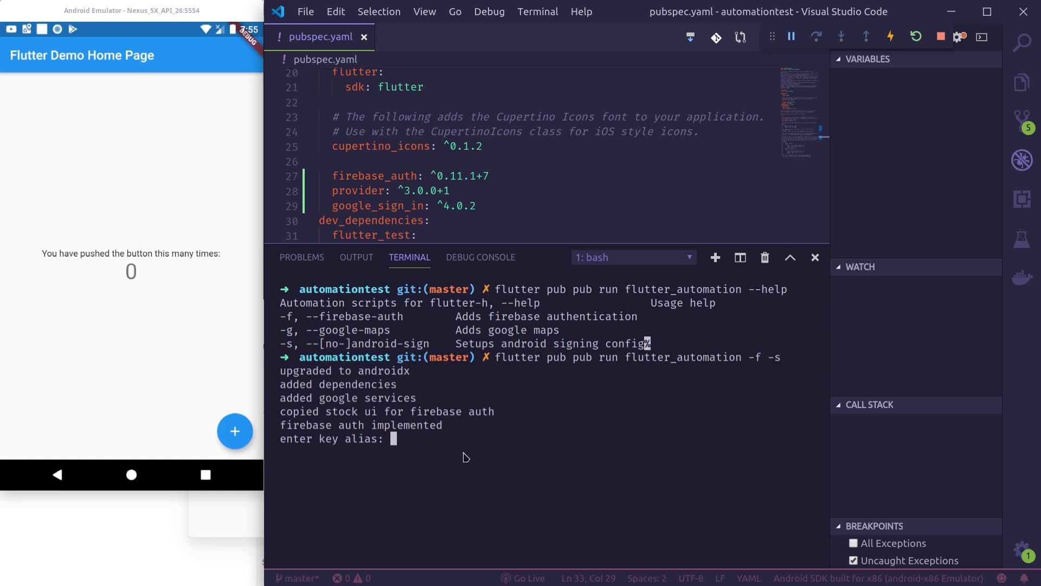
mouse_move(450, 450)
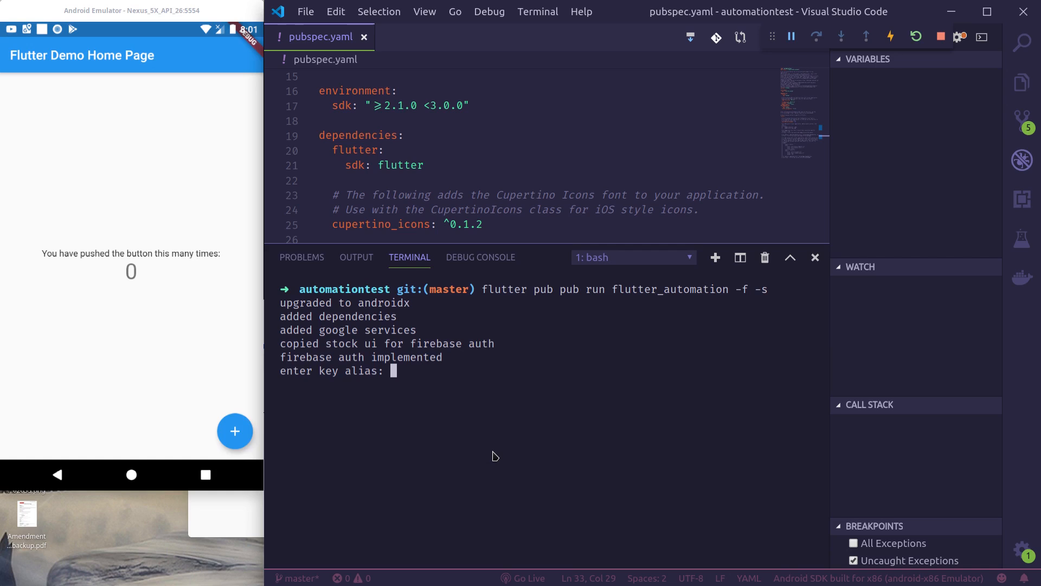
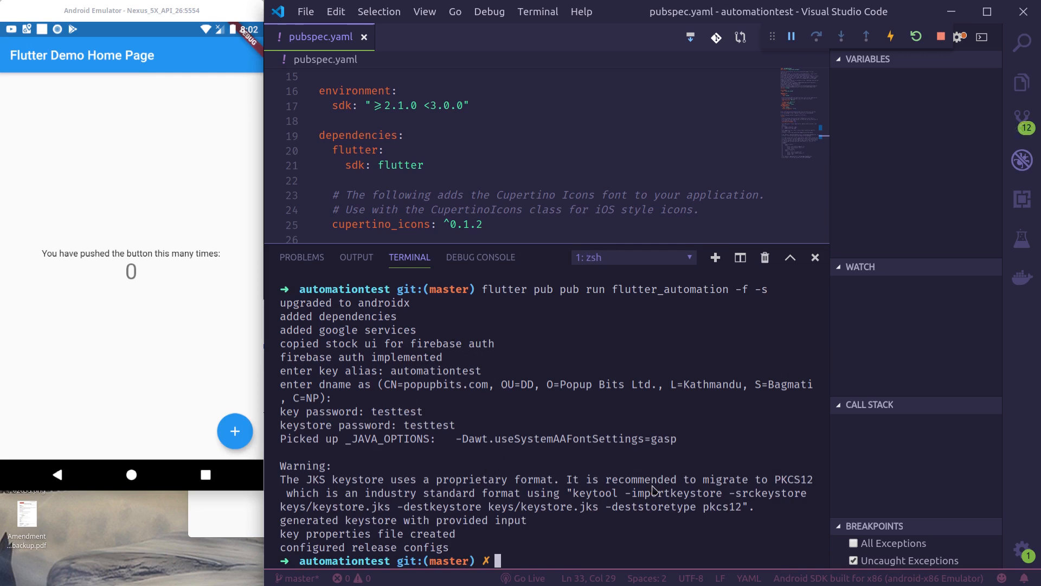
mouse_move(455, 527)
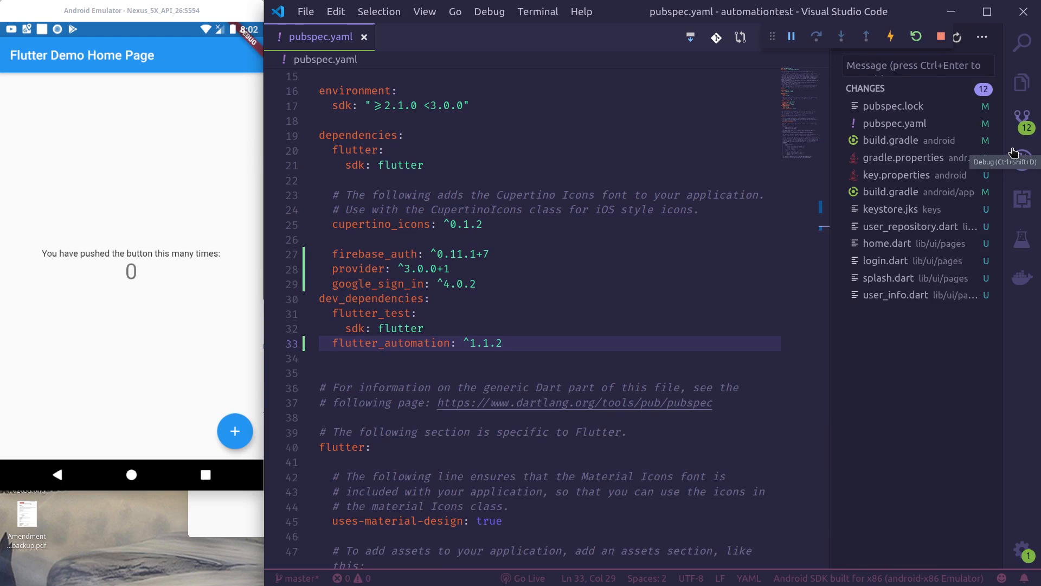
mouse_move(926, 323)
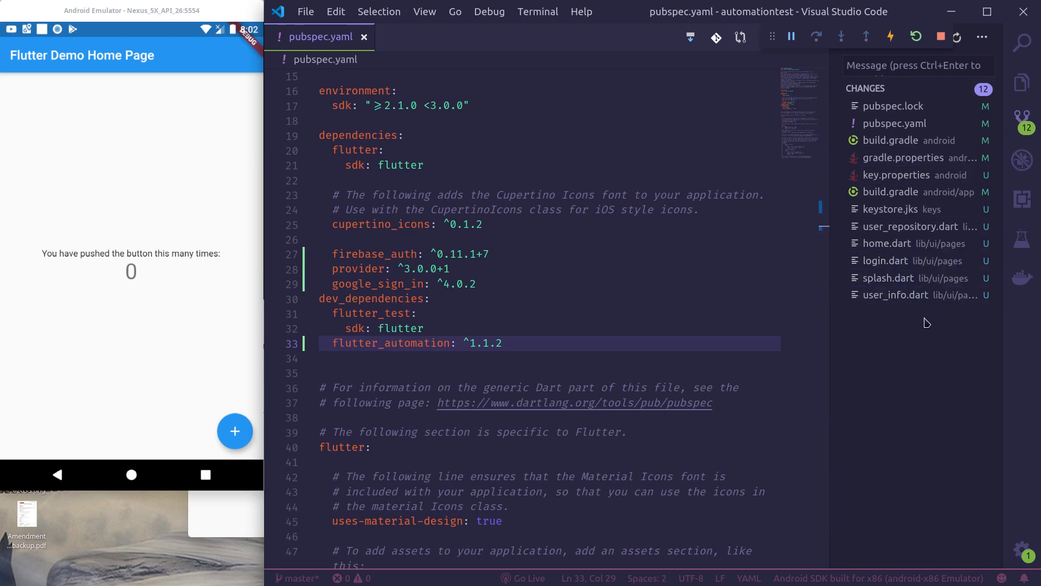
mouse_move(900, 243)
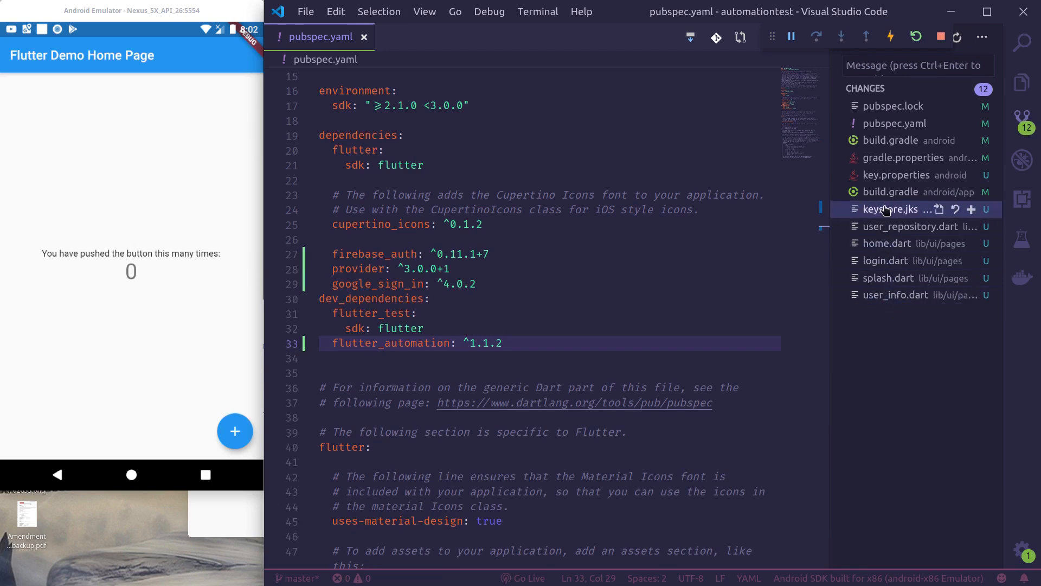
mouse_move(889, 209)
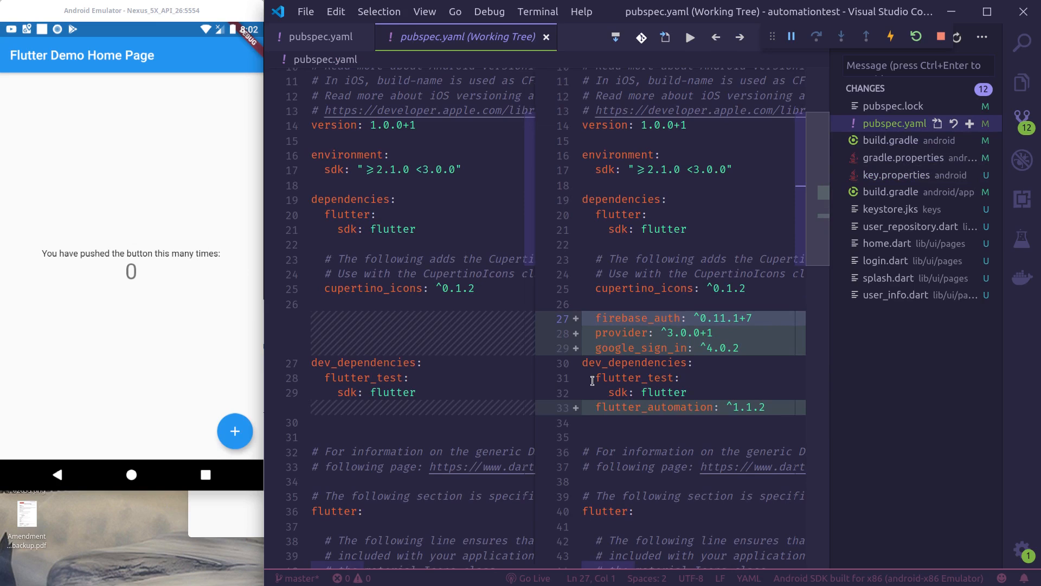
mouse_move(772, 387)
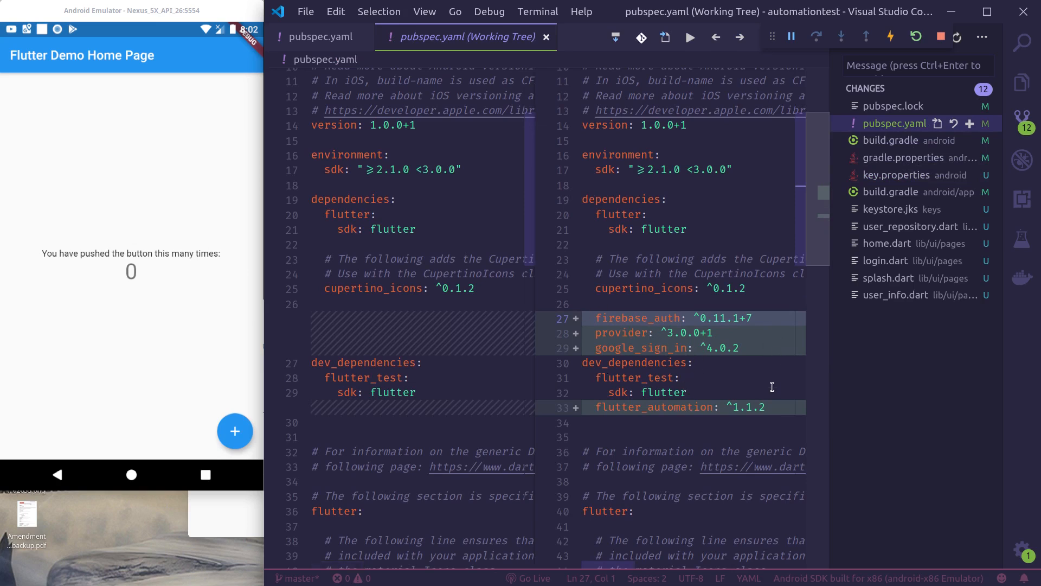
mouse_move(547, 57)
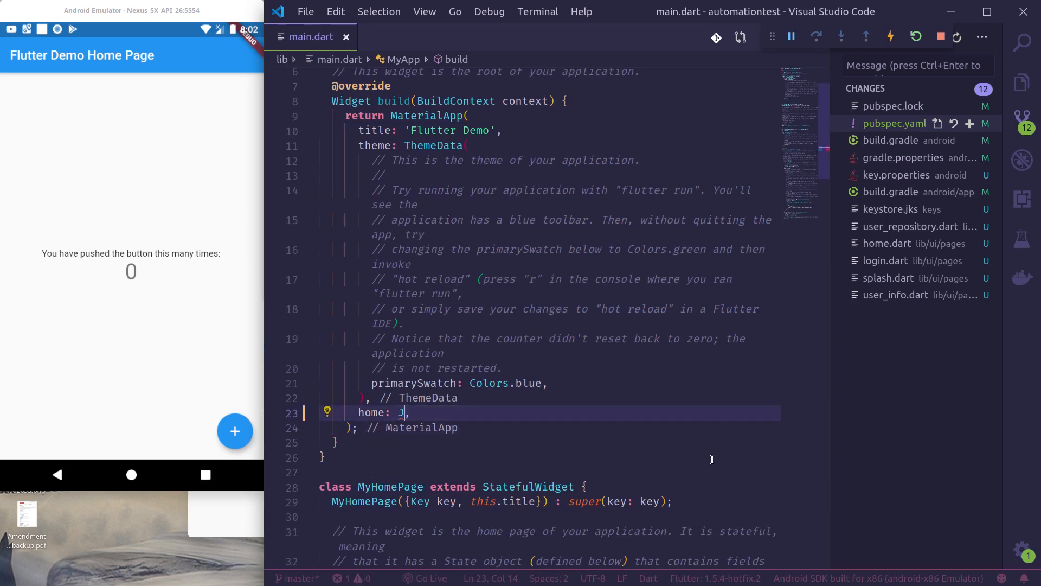
Set main.dart's home to HomePage() via autocomplete with auto import, then save.
text(H)
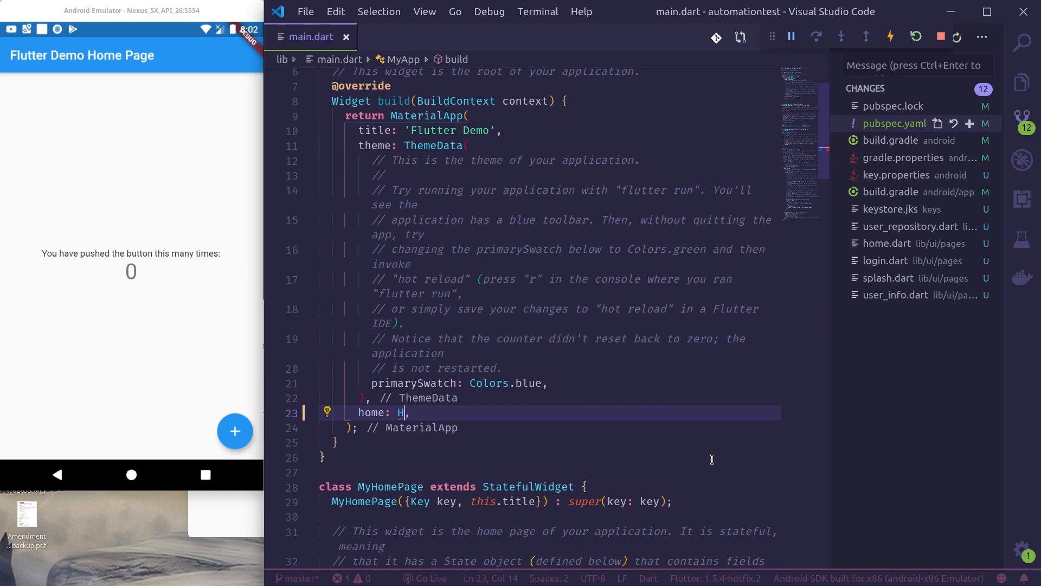
text(omePa)
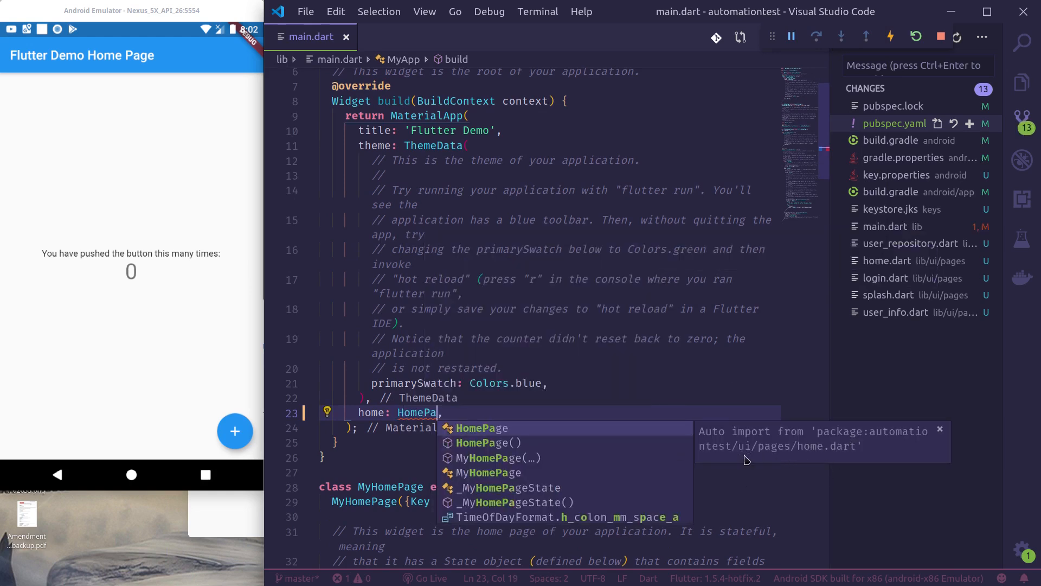
mouse_move(828, 457)
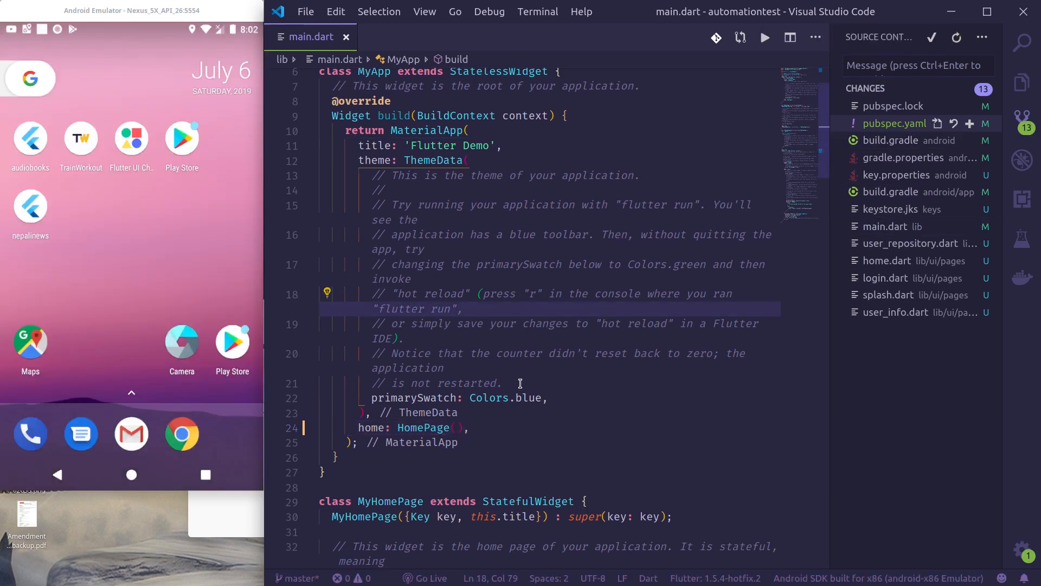
mouse_move(521, 392)
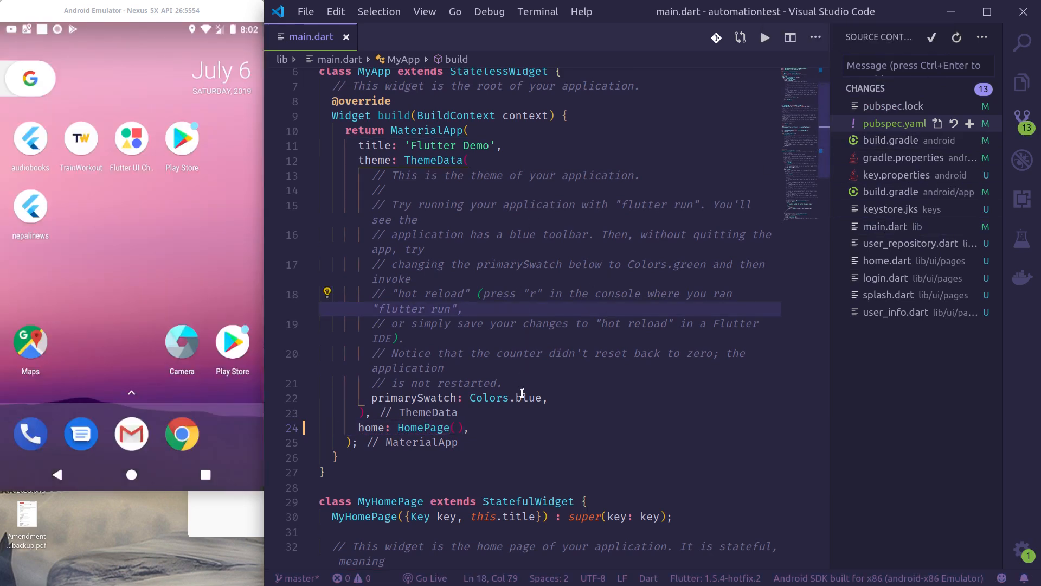
click(763, 38)
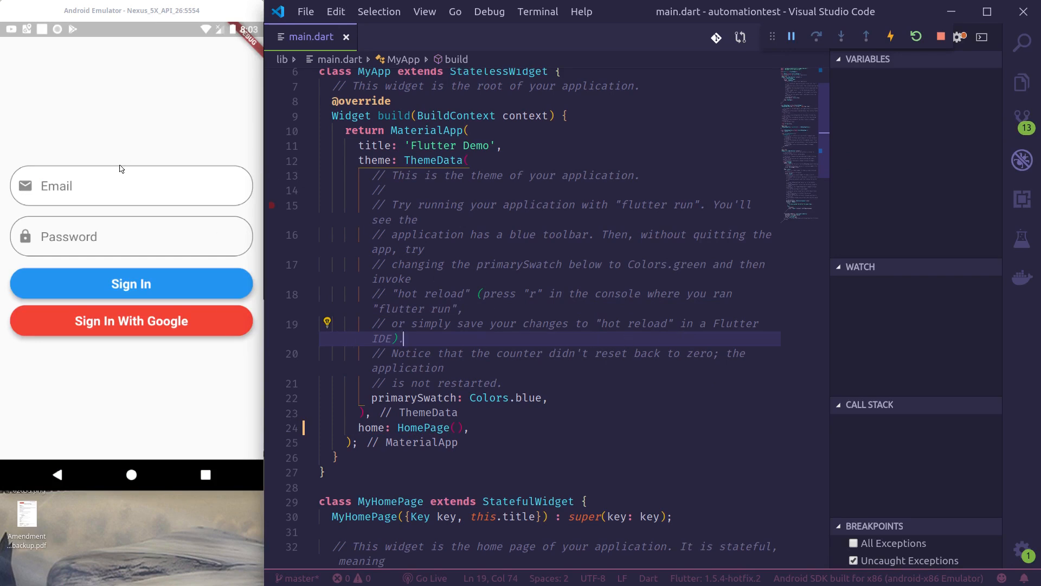
mouse_move(162, 342)
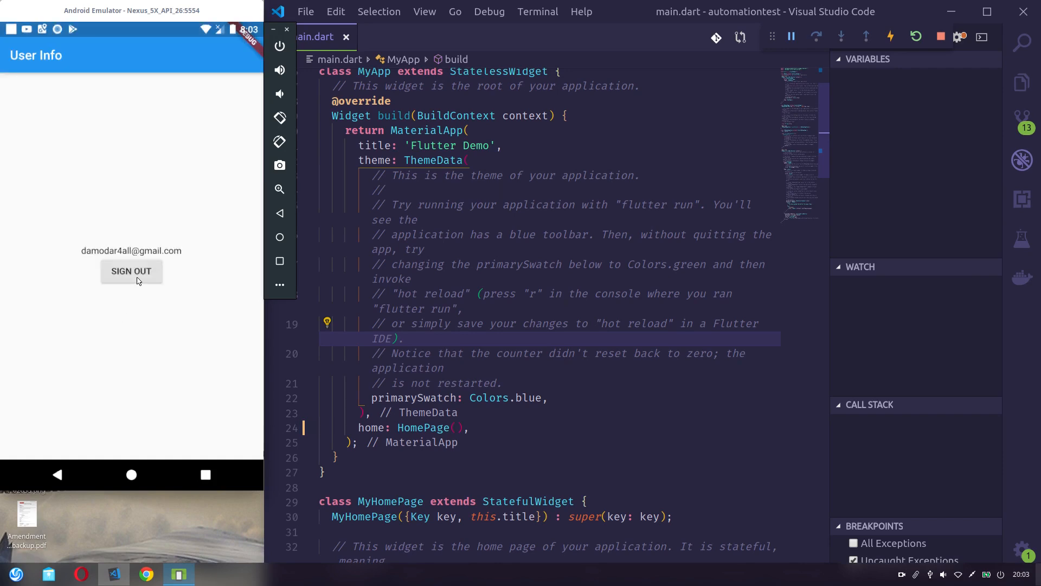
click(131, 271)
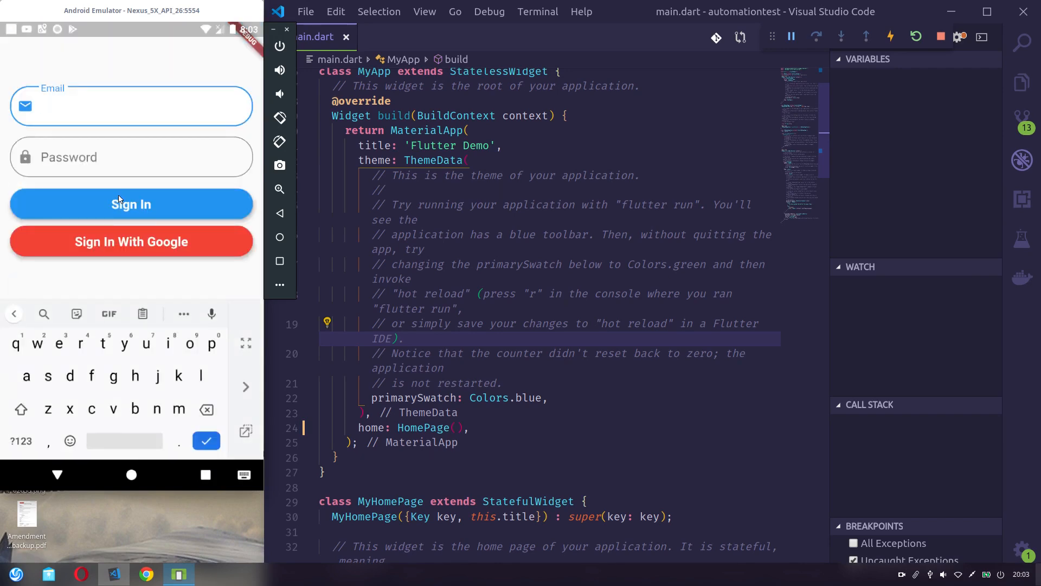
text(test)
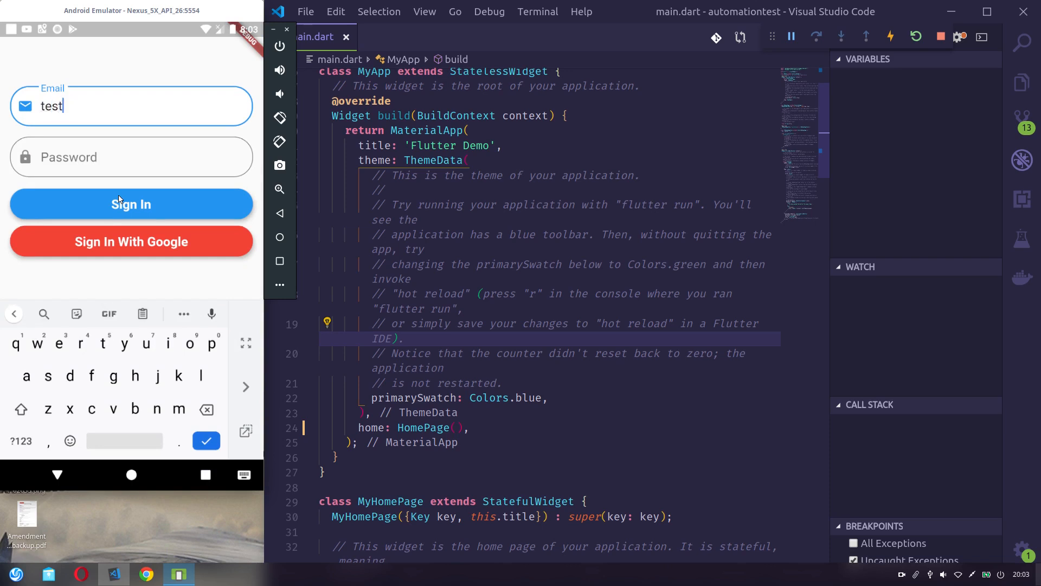
text(@testme.com)
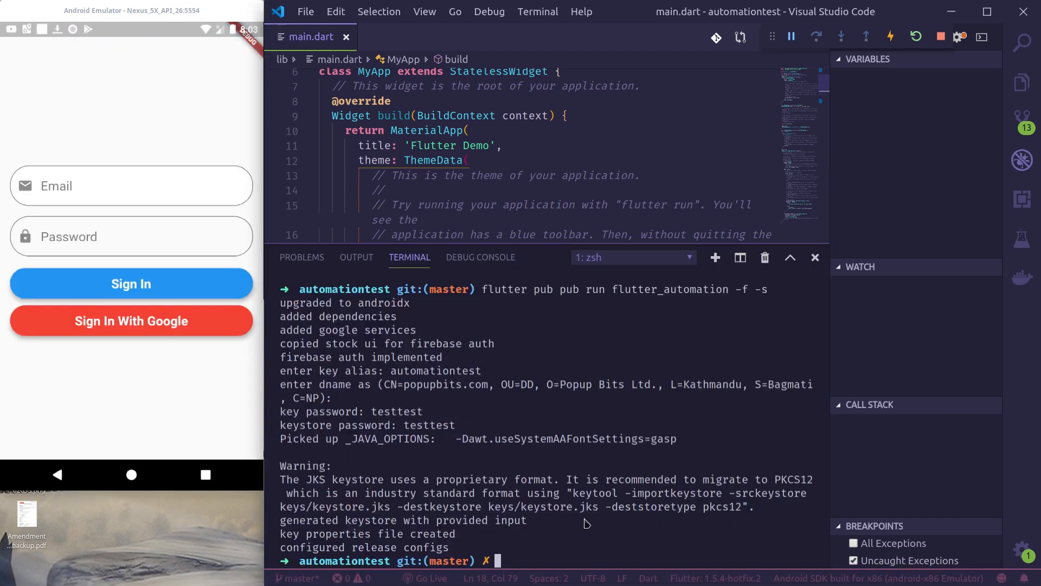
Enter 'flutter pub pub run flutter_automation -f -s' at the terminal prompt.
text(flutter pub pub run flutter_automation -f -s)
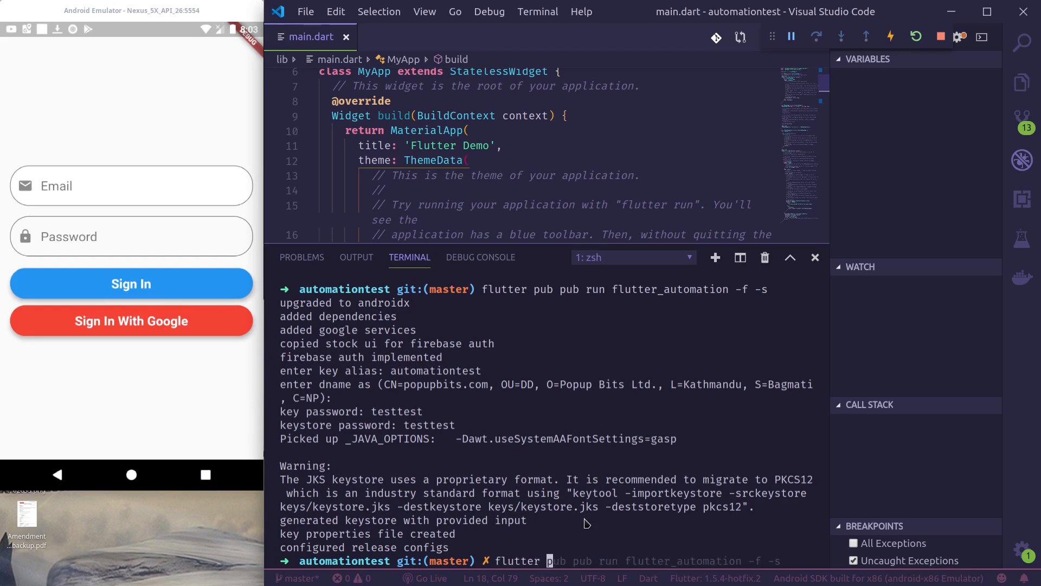